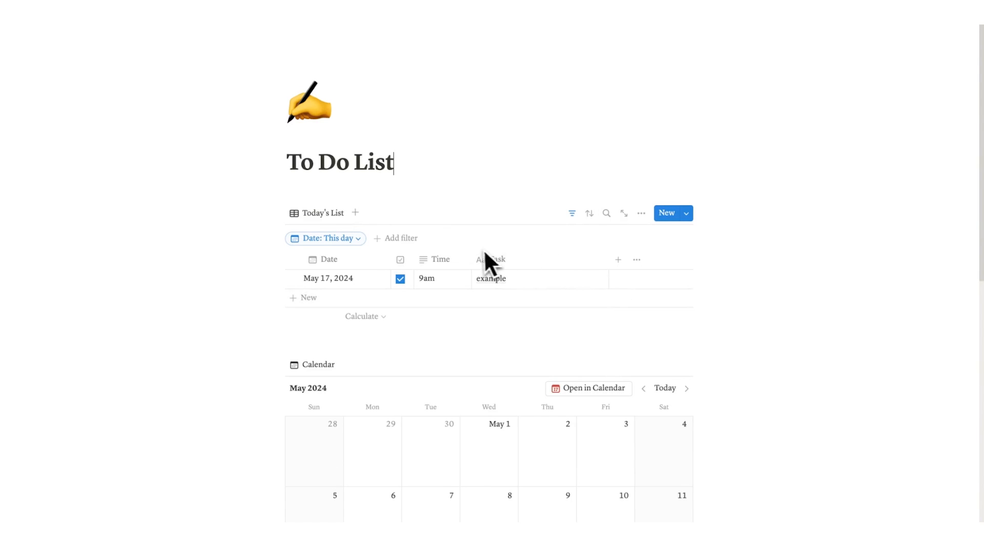
{"action": "mouse_move", "coordinate": [481, 254]}
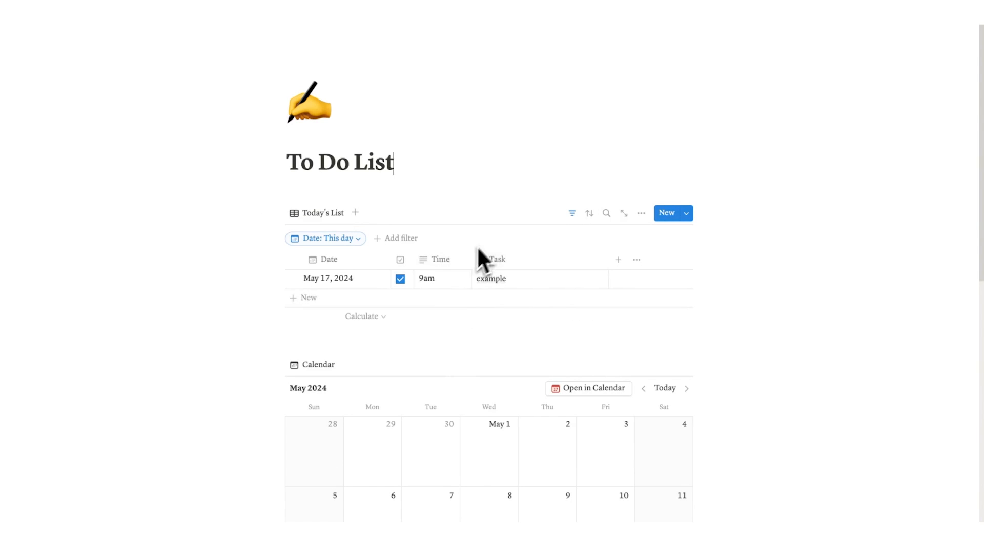
Scroll through the finished To Do List example before opening the blank page.
{"action": "scroll", "scroll_direction": "down", "scroll_amount": 3}
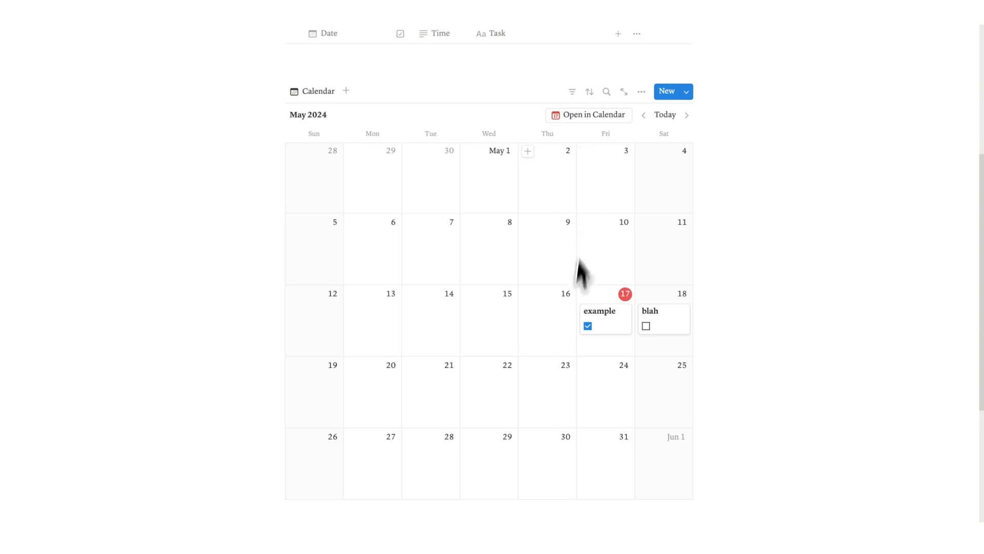
{"action": "scroll", "scroll_direction": "down", "scroll_amount": 3}
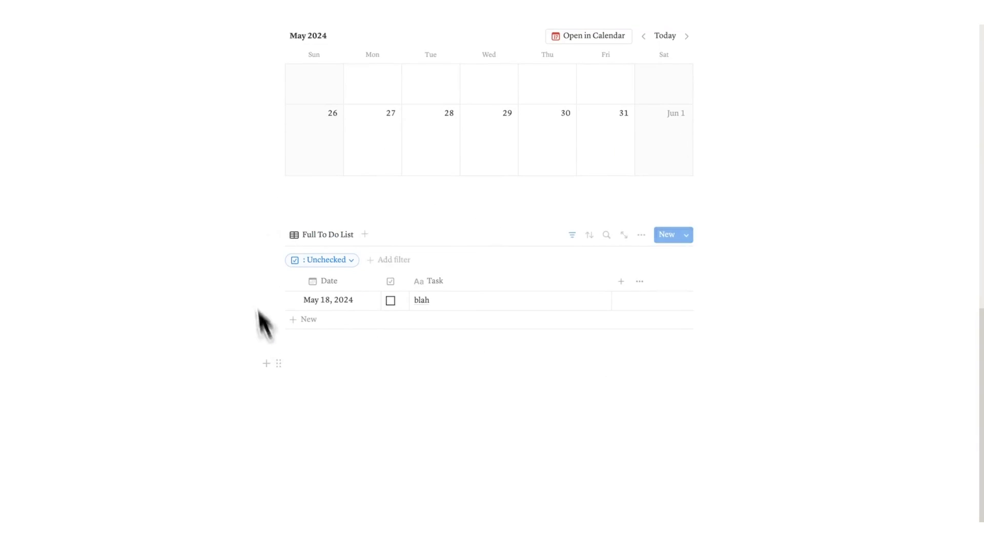
{"action": "mouse_move", "coordinate": [357, 312]}
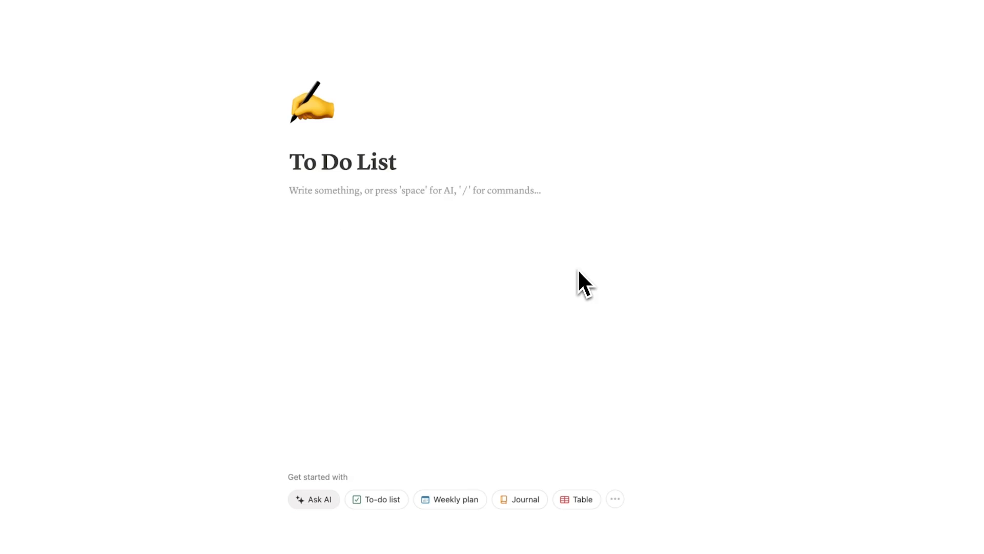
Start a /da slash command in the page body to list database block options.
{"action": "type", "text": "/"}
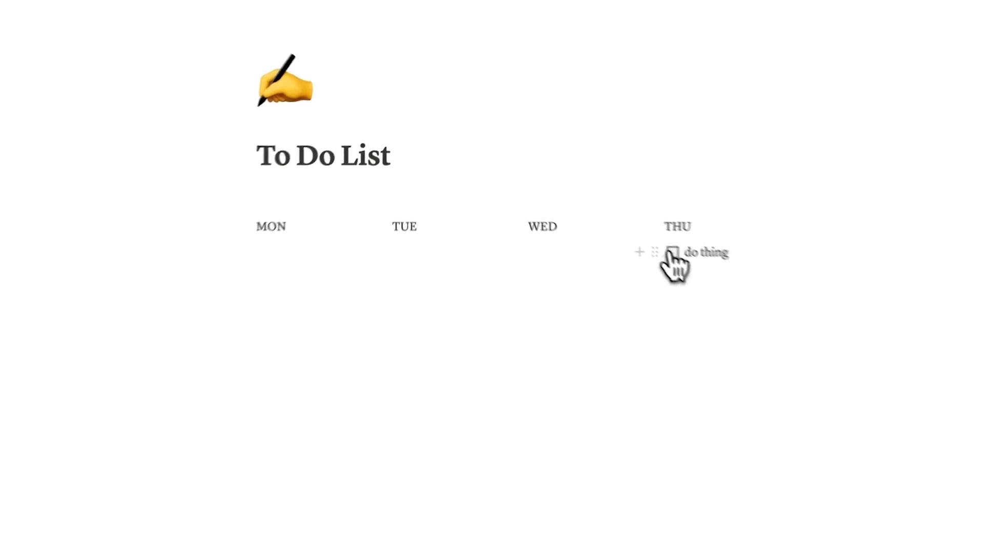
{"action": "left_click", "coordinate": [672, 253]}
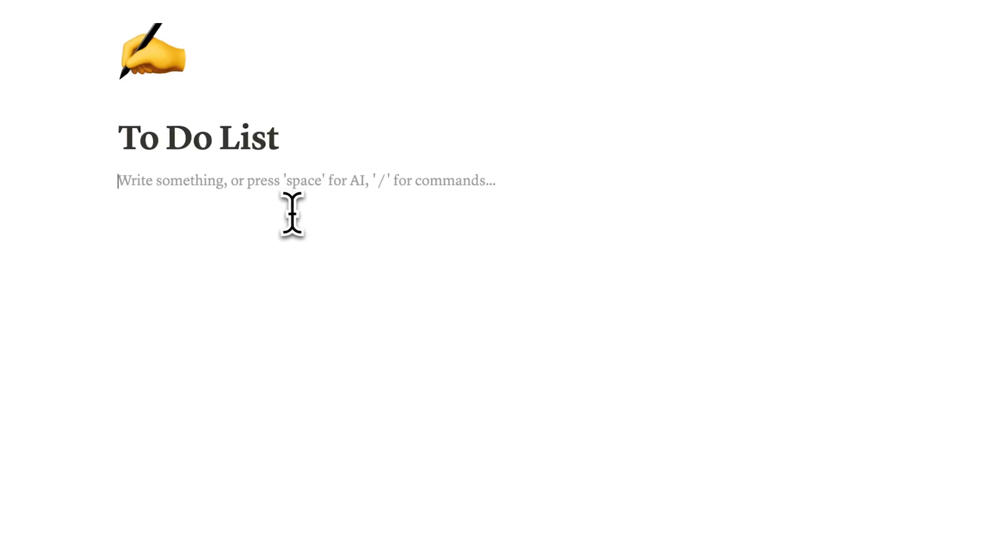
{"action": "type", "text": "/data"}
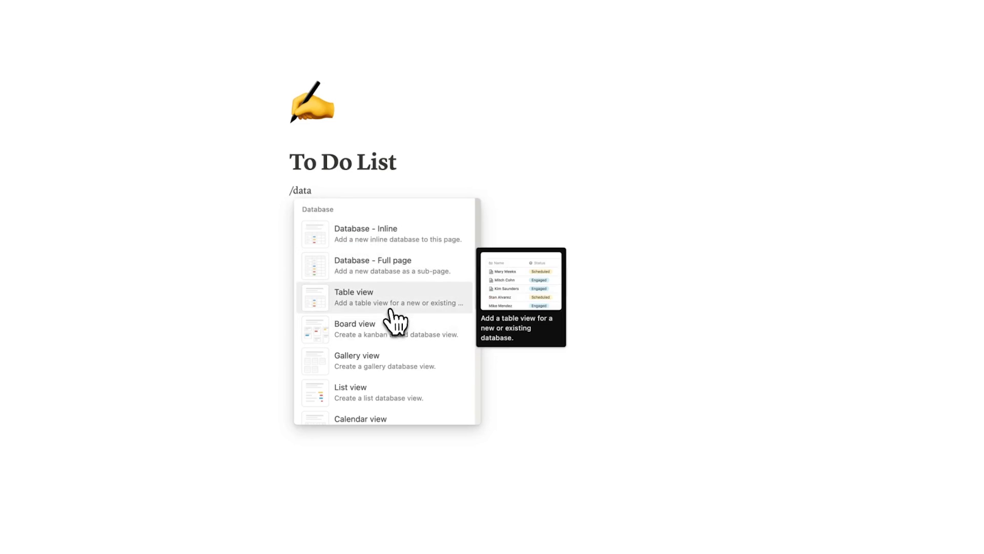
Insert an inline database titled Full To Do List and start another /data command.
{"action": "left_click", "coordinate": [369, 297]}
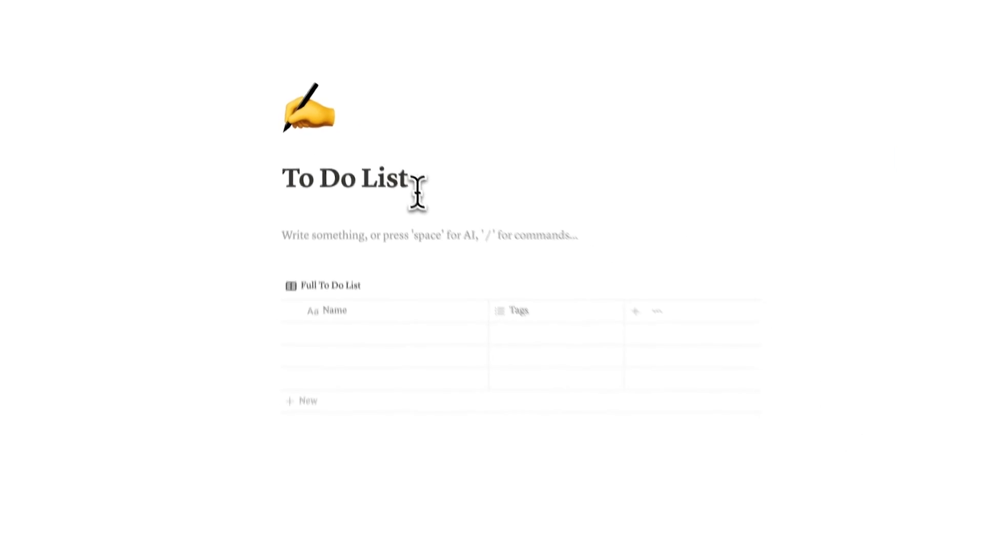
{"action": "type", "text": "/data"}
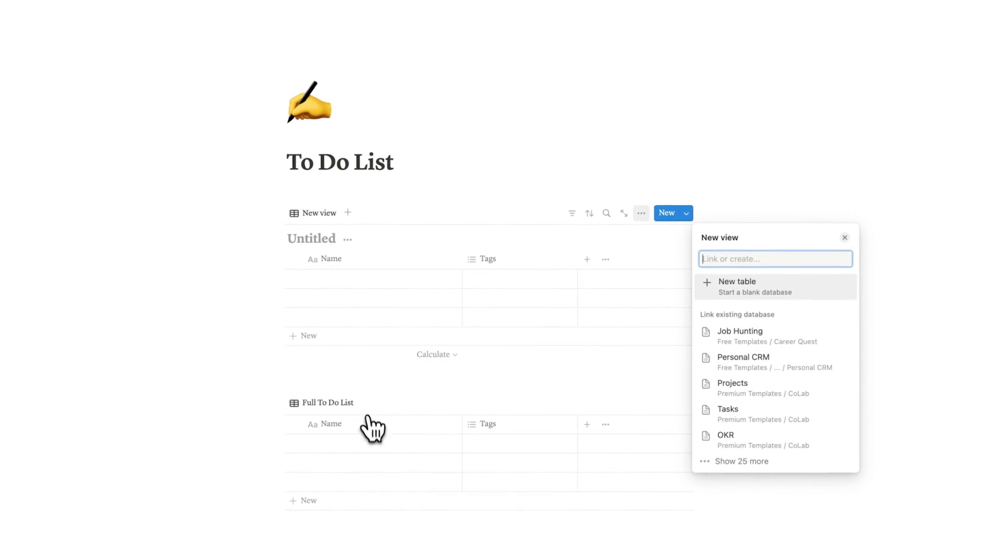
Link the new table view to Full To Do List and name it Today's List.
{"action": "type", "text": "To Do"}
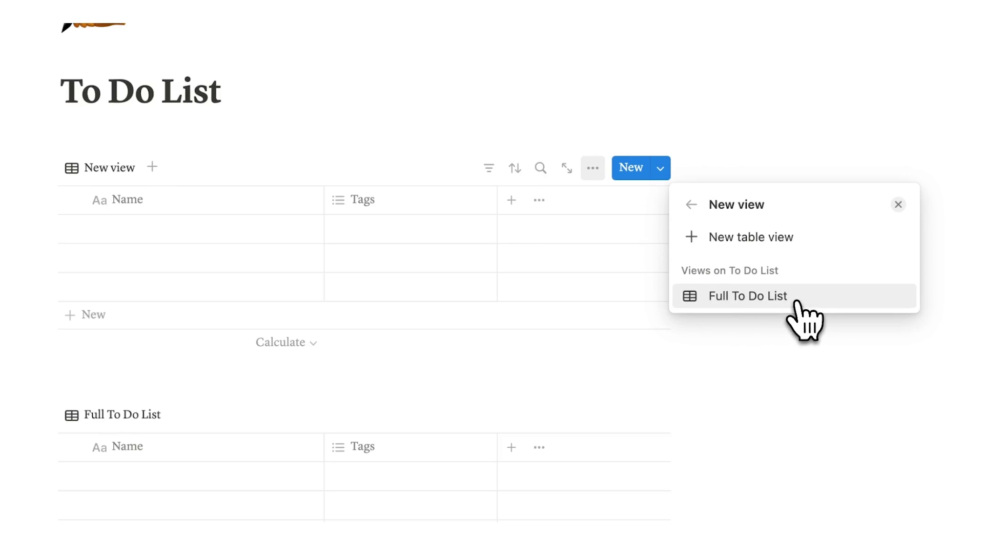
{"action": "left_click", "coordinate": [747, 295]}
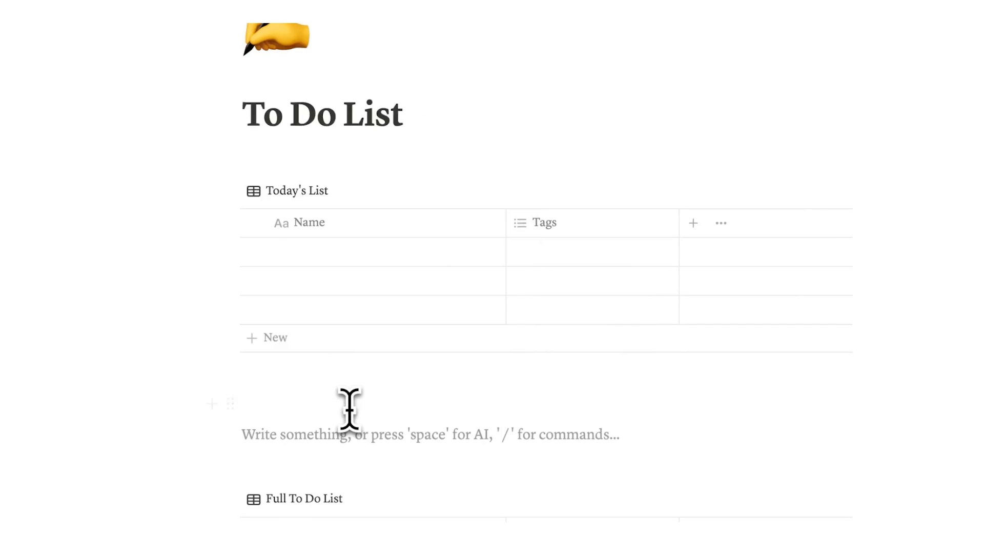
Add a Calendar view of the To Do List database below Today's List via /data.
{"action": "type", "text": "/data"}
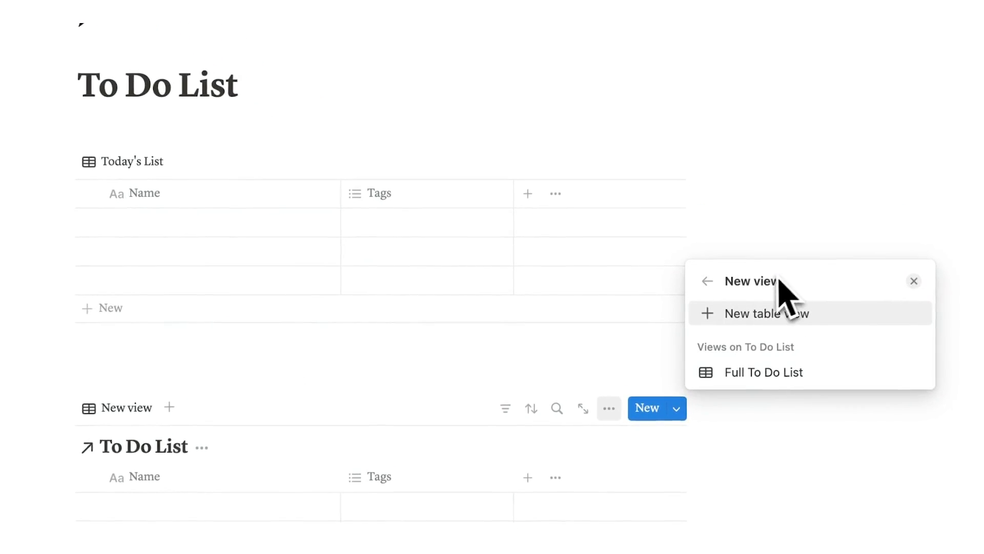
{"action": "left_click", "coordinate": [767, 314]}
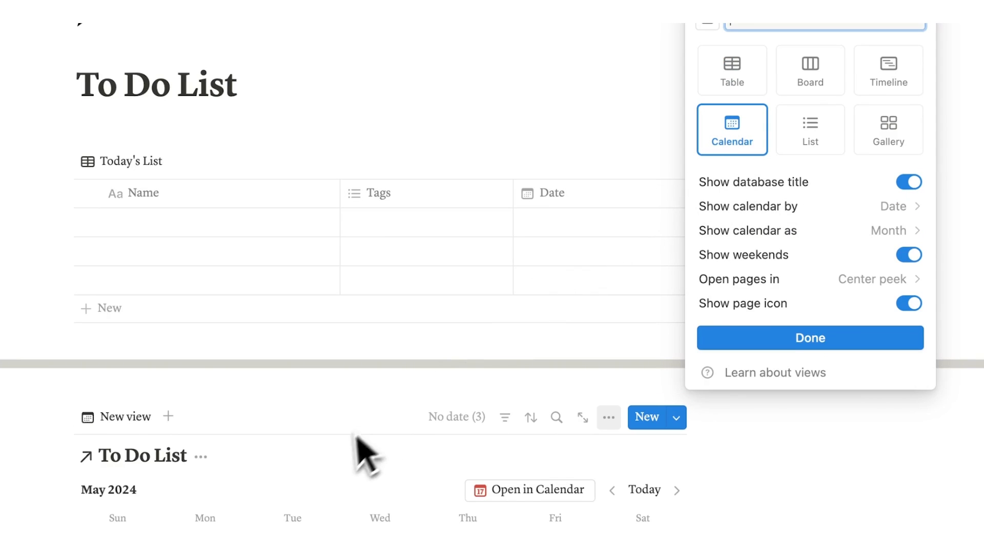
{"action": "left_click", "coordinate": [810, 337]}
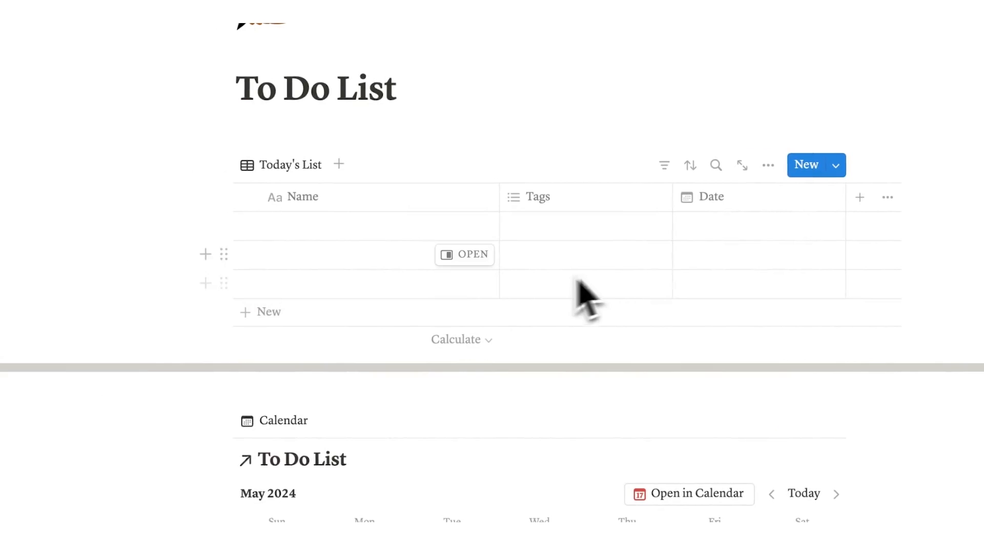
{"action": "scroll", "scroll_direction": "down", "scroll_amount": 3}
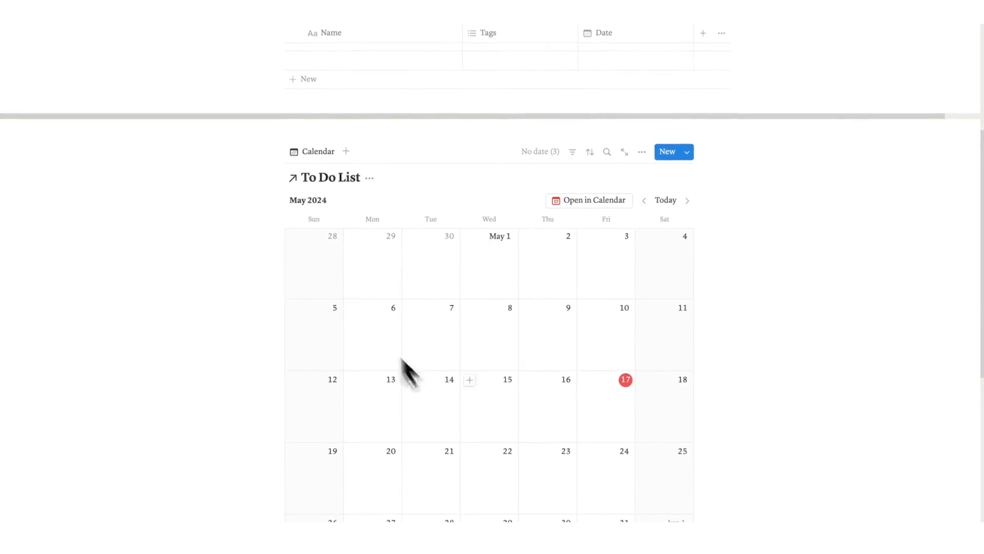
{"action": "scroll", "scroll_direction": "down", "scroll_amount": 3}
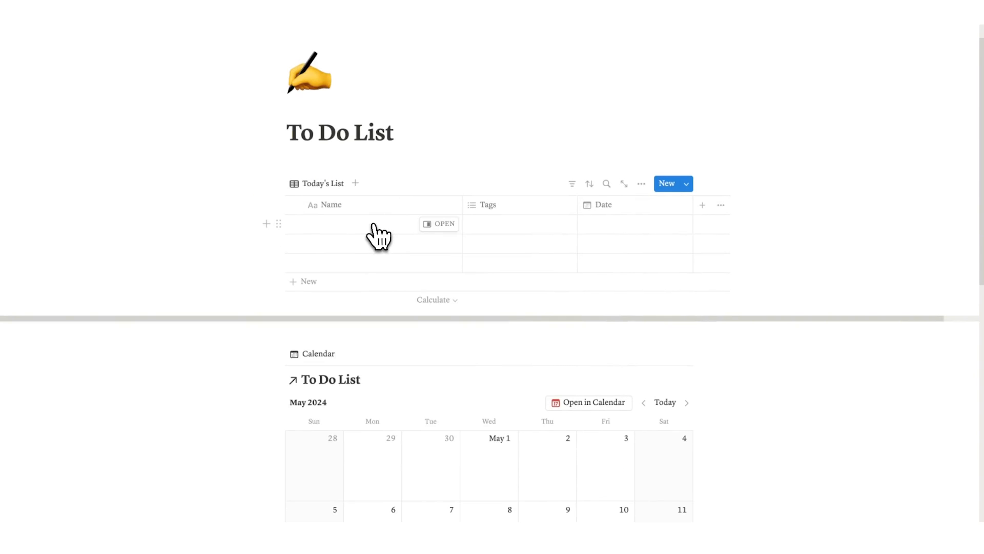
Add an 'example' task dated May 17, 2024 and delete the Tags property.
{"action": "left_click", "coordinate": [633, 229]}
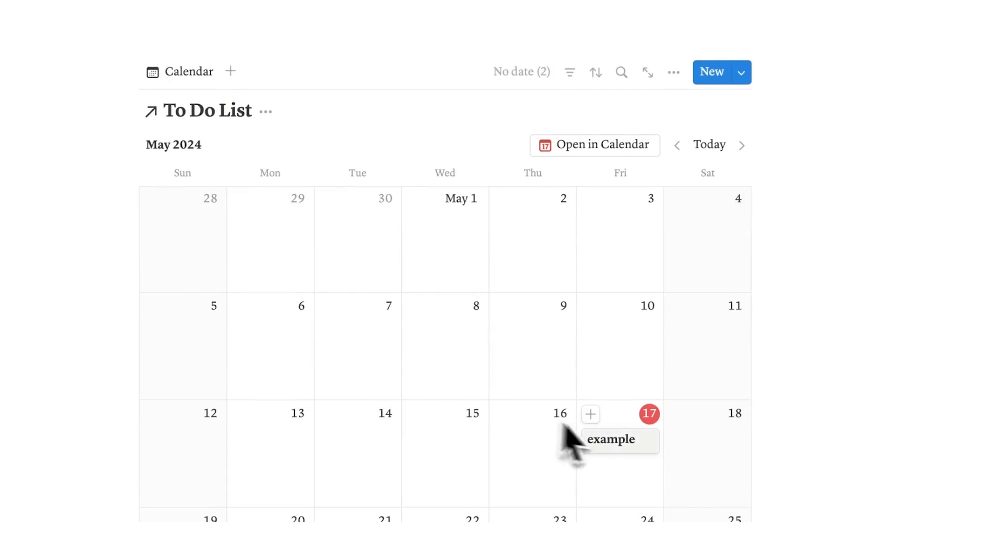
{"action": "scroll", "scroll_direction": "down", "scroll_amount": 3}
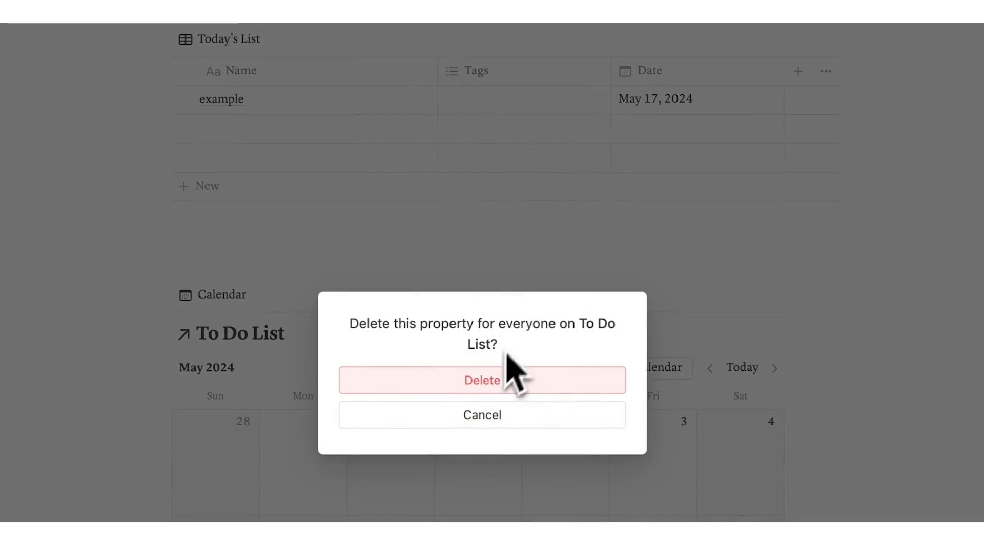
{"action": "left_click", "coordinate": [482, 379]}
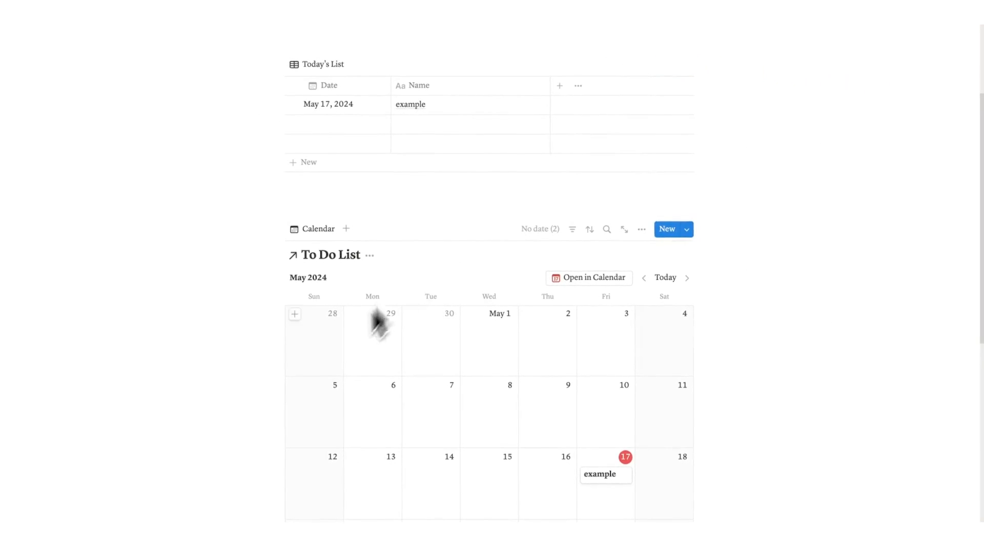
{"action": "mouse_move", "coordinate": [443, 325]}
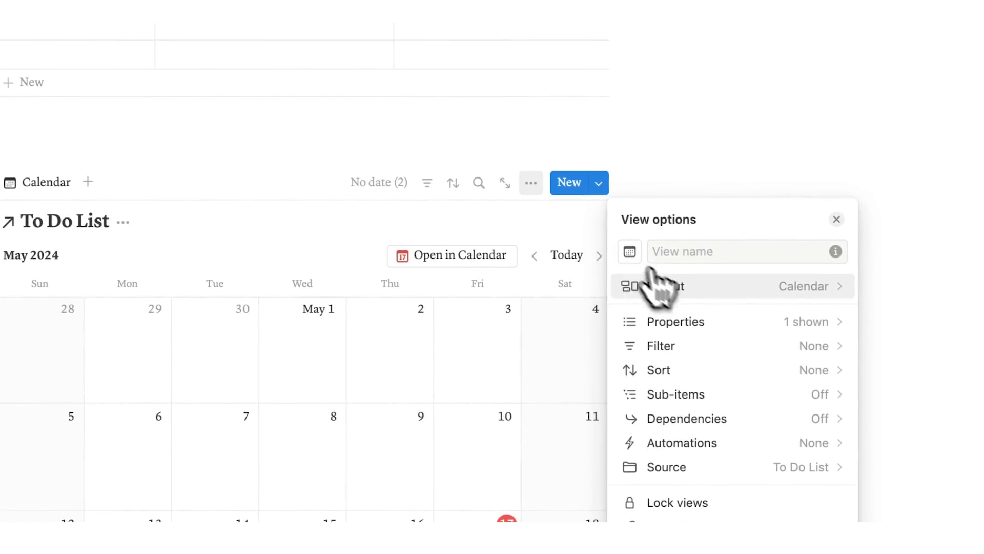
Show the Layout settings from the calendar view's ••• menu.
{"action": "left_click", "coordinate": [668, 286]}
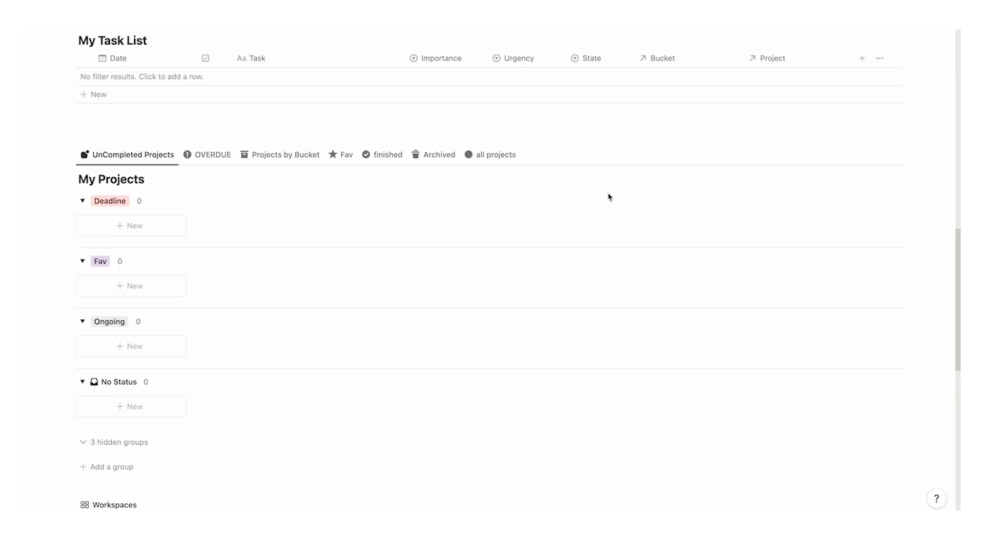
Scroll through the My Task List example page before returning to To Do List.
{"action": "scroll", "scroll_direction": "down", "scroll_amount": 3}
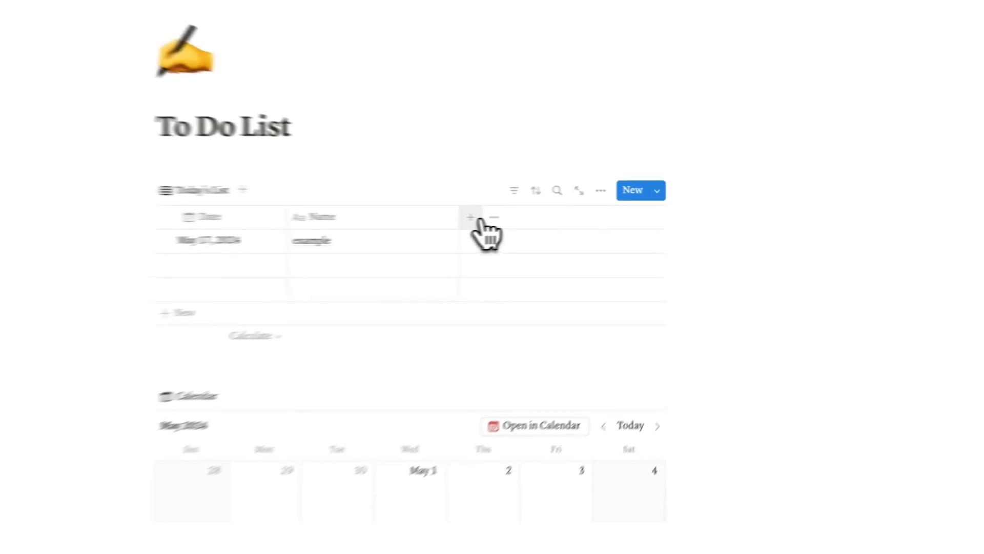
Add a Checkbox property to Today's List and begin adding another property.
{"action": "left_click", "coordinate": [470, 217]}
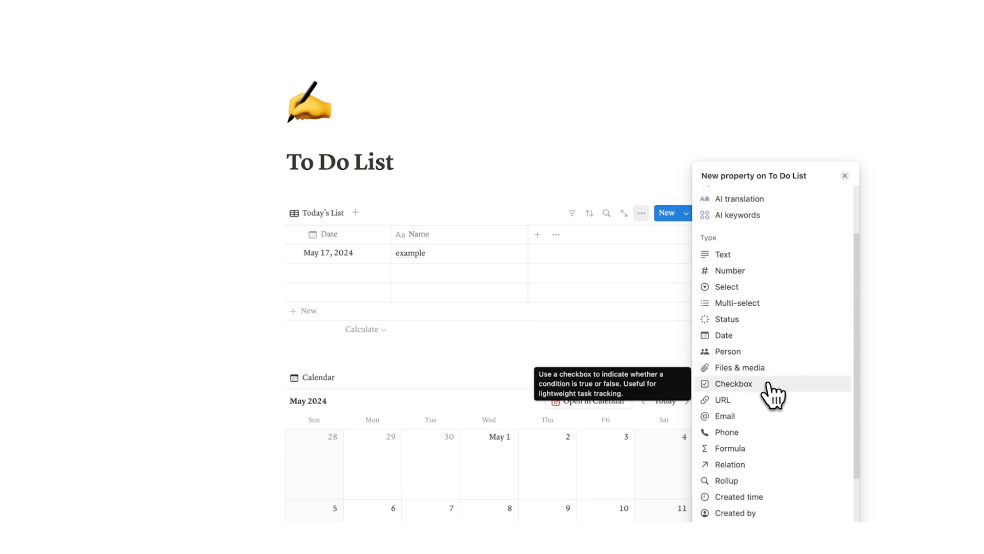
{"action": "left_click", "coordinate": [733, 383]}
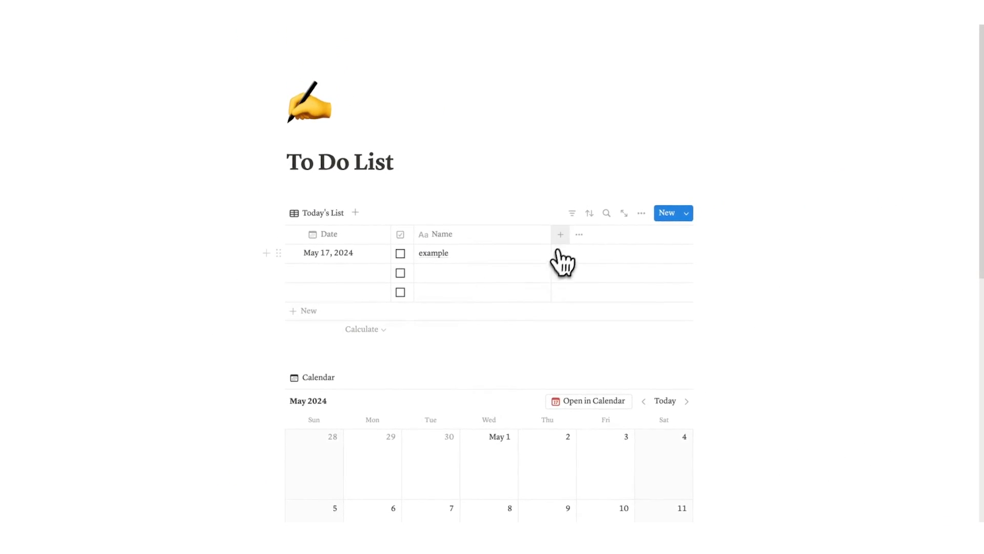
{"action": "left_click", "coordinate": [560, 234]}
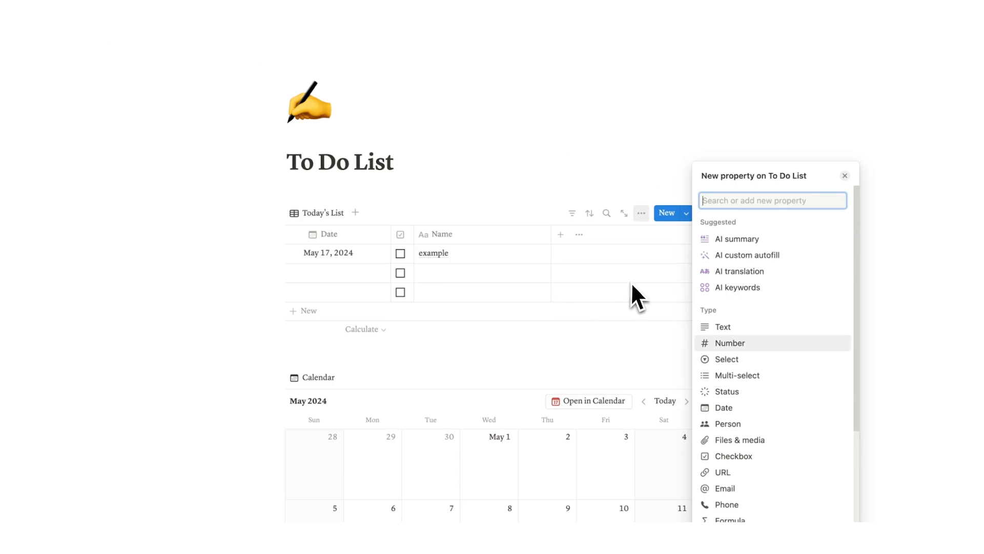
{"action": "mouse_move", "coordinate": [750, 355]}
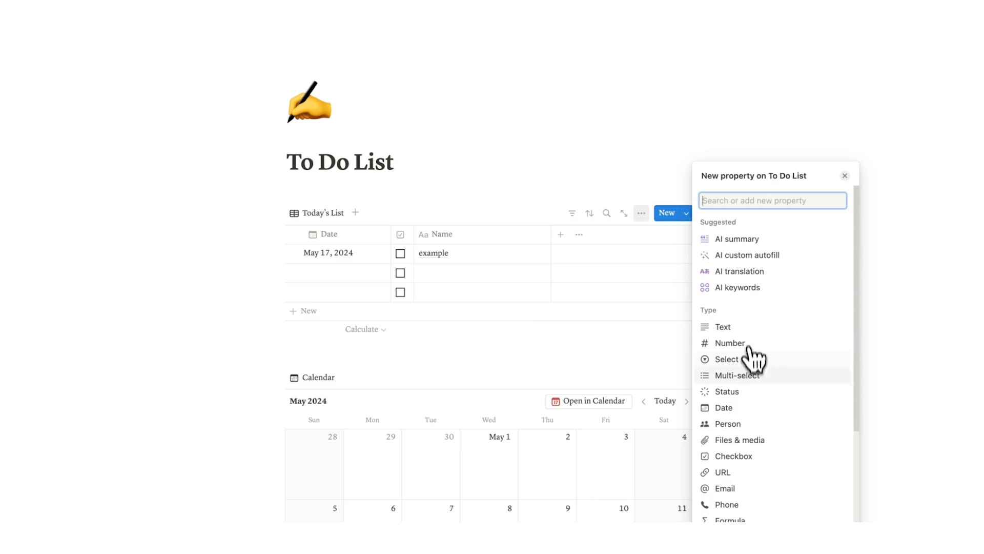
{"action": "mouse_move", "coordinate": [752, 364]}
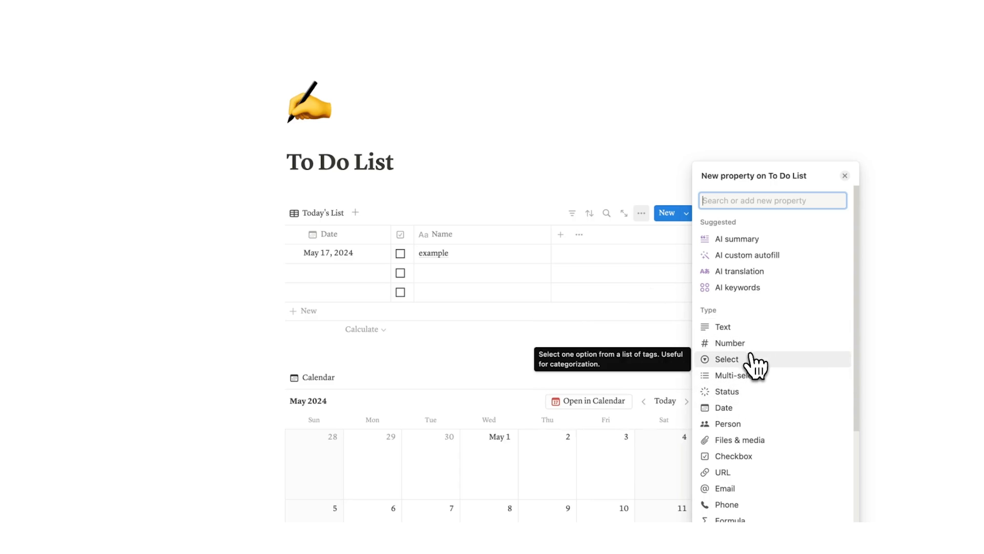
{"action": "mouse_move", "coordinate": [746, 345]}
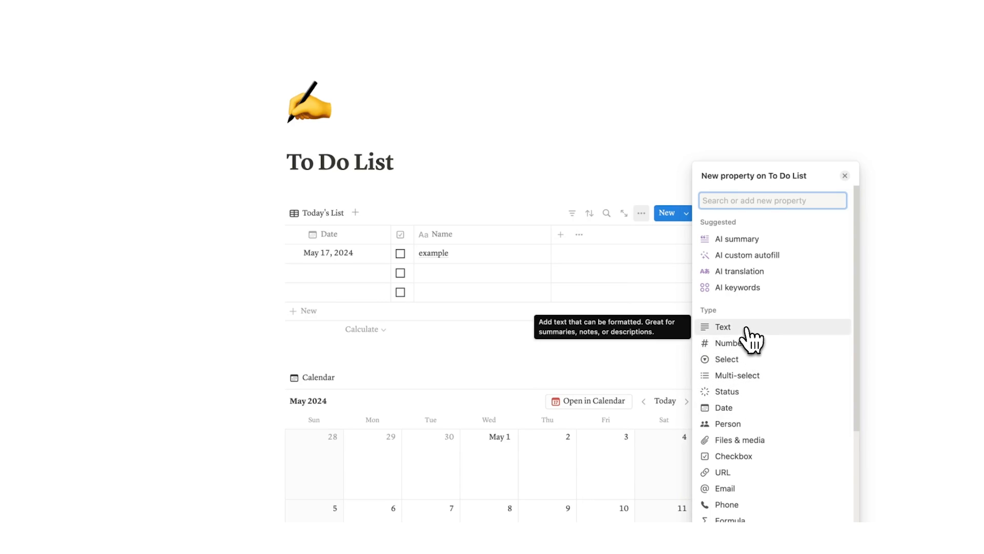
Make the new property a Text field named Time.
{"action": "left_click", "coordinate": [724, 327]}
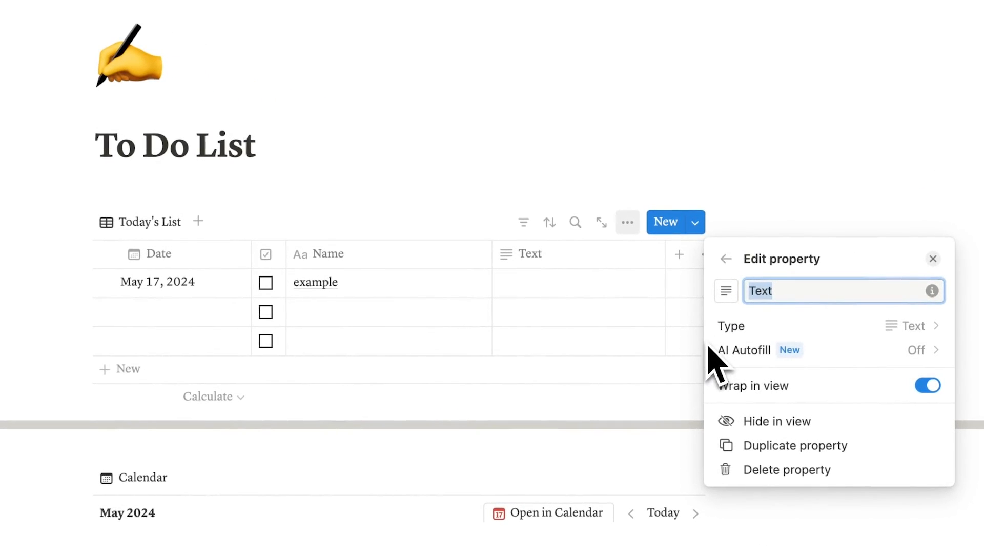
{"action": "type", "text": "Time"}
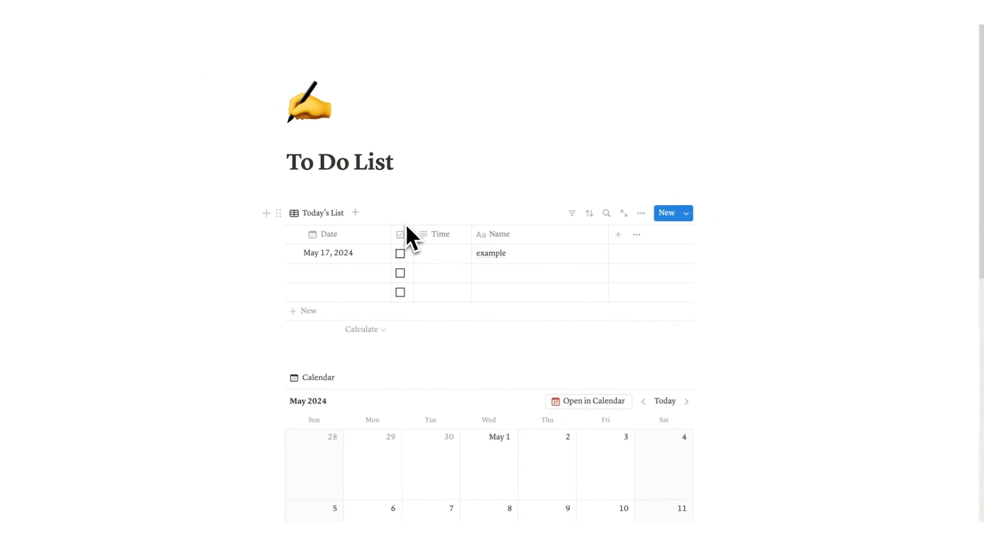
{"action": "mouse_move", "coordinate": [461, 304]}
{"action": "type", "text": "Task"}
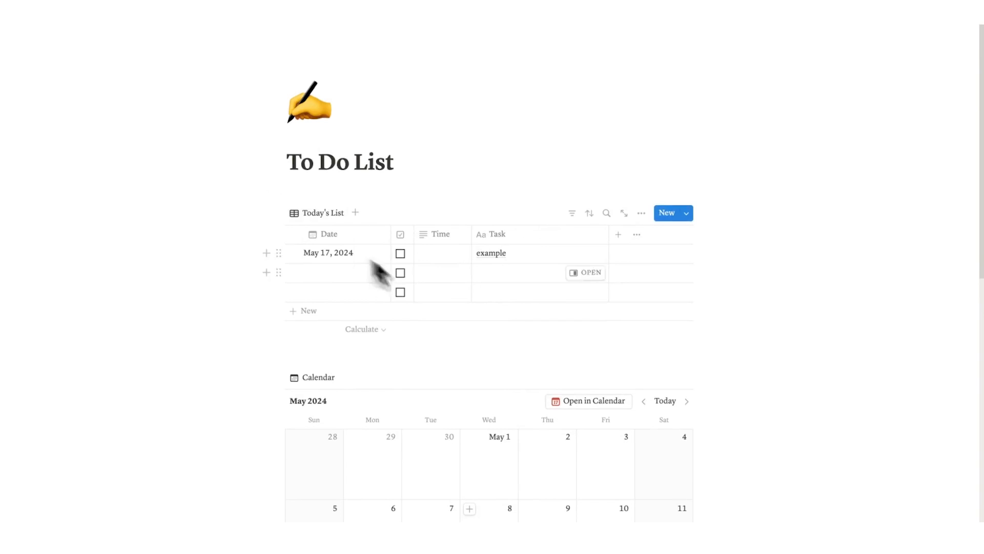
Scroll down to the Full To Do List after renaming the Name column to Task.
{"action": "scroll", "scroll_direction": "down", "scroll_amount": 3}
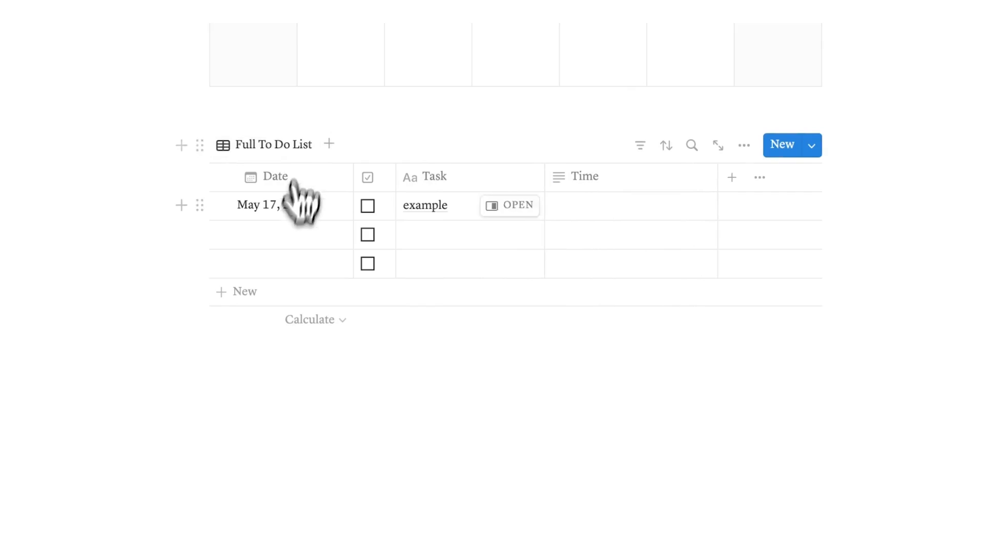
{"action": "mouse_move", "coordinate": [646, 189]}
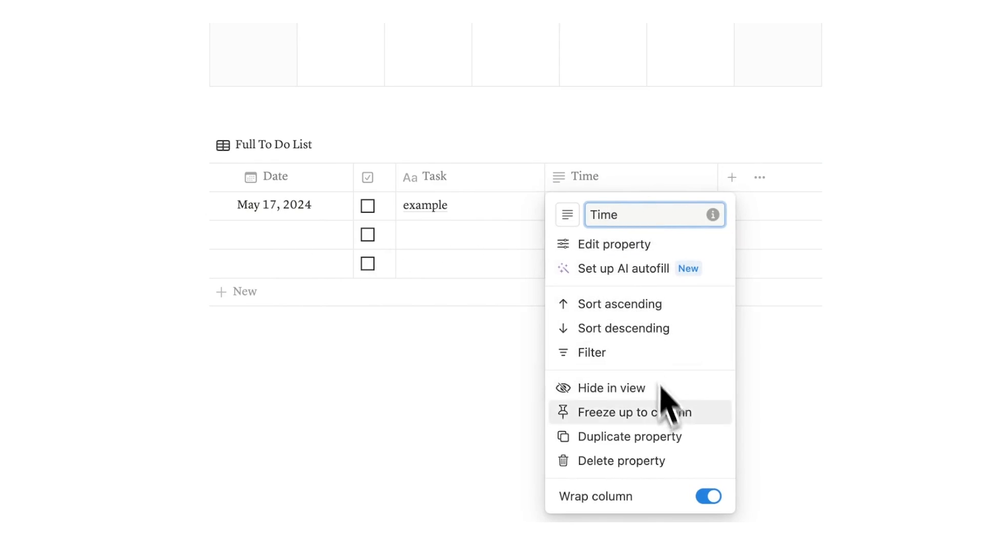
{"action": "left_click", "coordinate": [447, 379]}
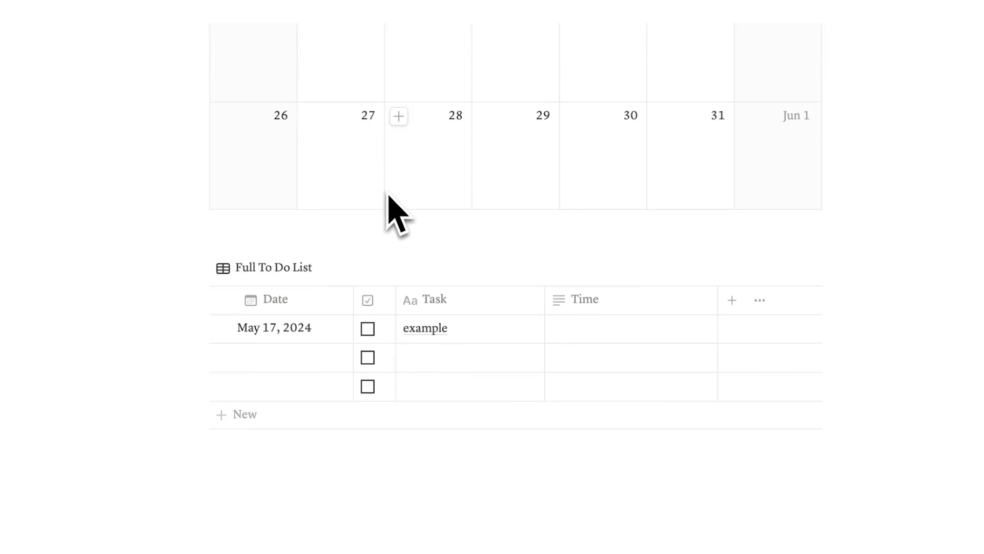
{"action": "left_click", "coordinate": [585, 299]}
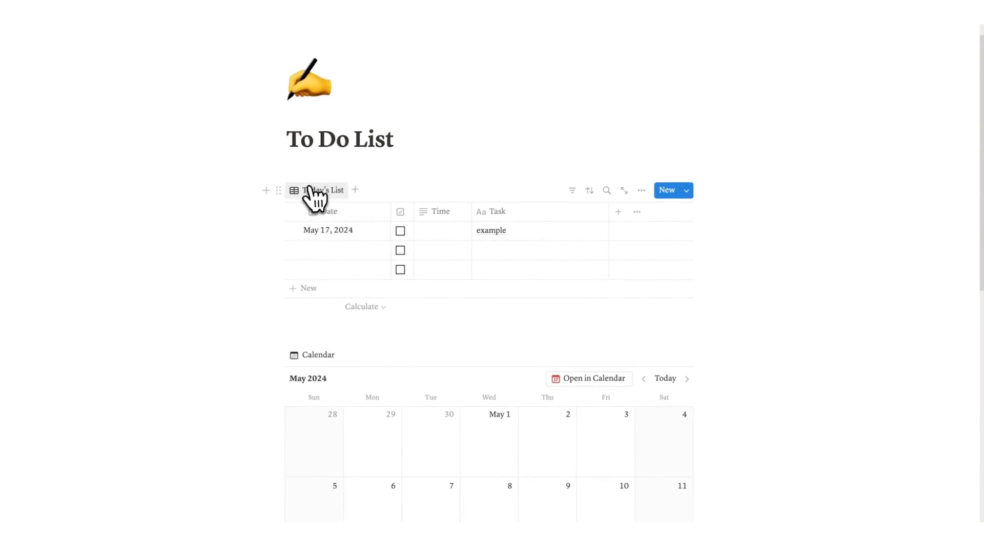
Date the second row May 18, 2024 and name its task 'blah'.
{"action": "left_click", "coordinate": [328, 230]}
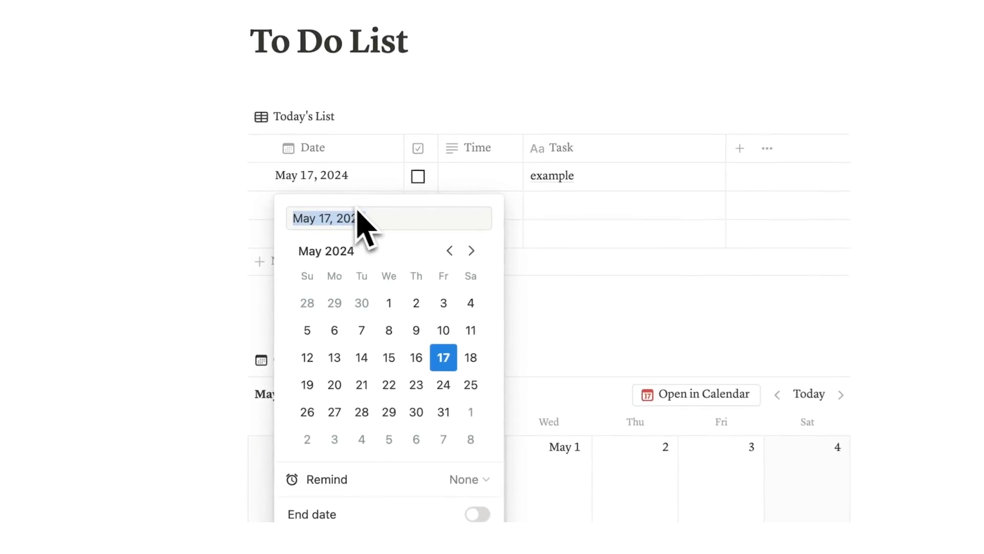
{"action": "left_click", "coordinate": [470, 357]}
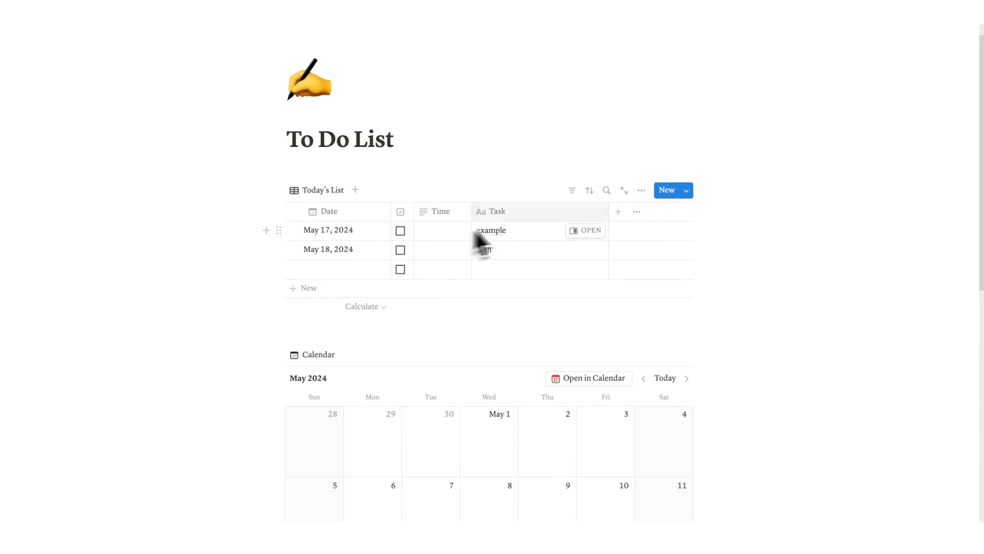
{"action": "left_click", "coordinate": [549, 193]}
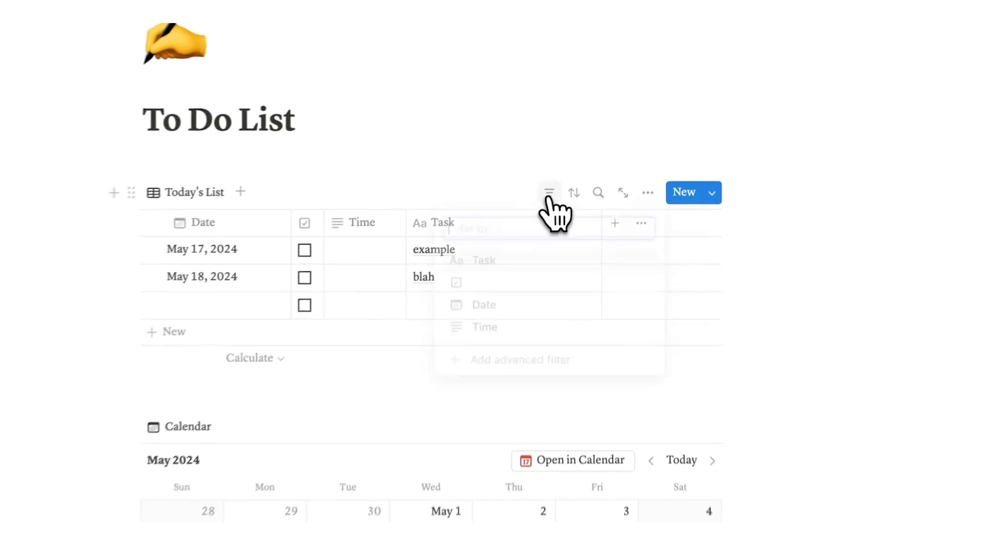
Filter Today's List by Date relative to today, set to 'This day'.
{"action": "left_click", "coordinate": [548, 193]}
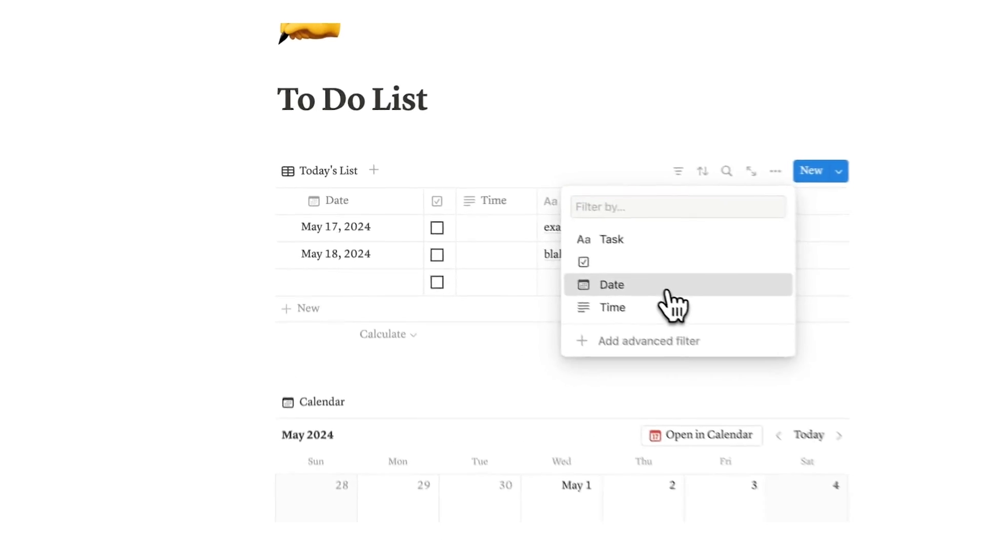
{"action": "left_click", "coordinate": [611, 285]}
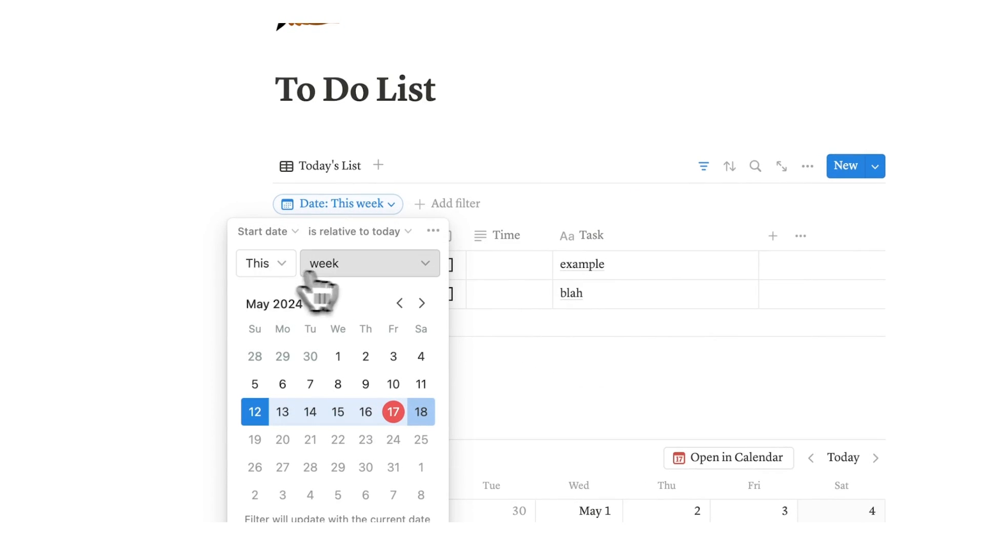
{"action": "left_click", "coordinate": [369, 262]}
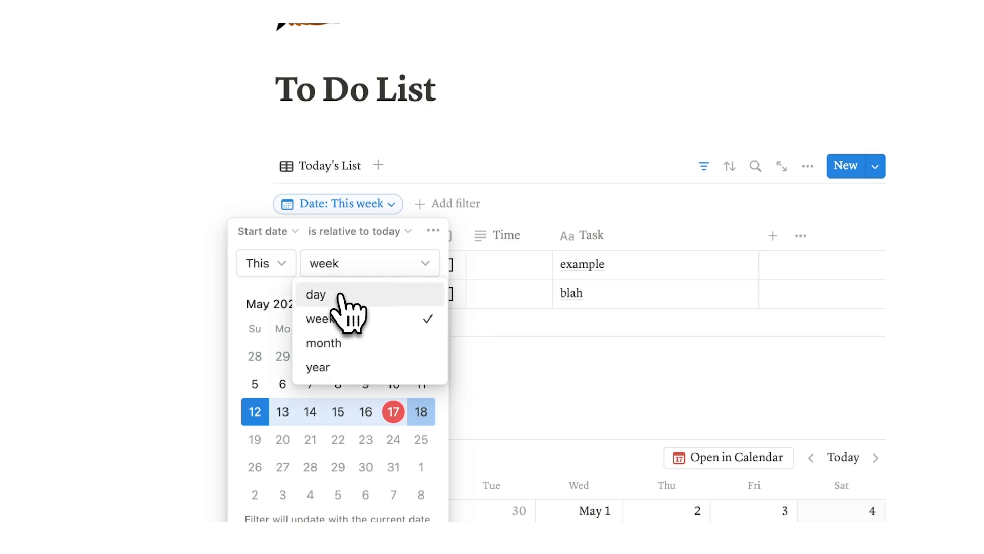
{"action": "left_click", "coordinate": [315, 295]}
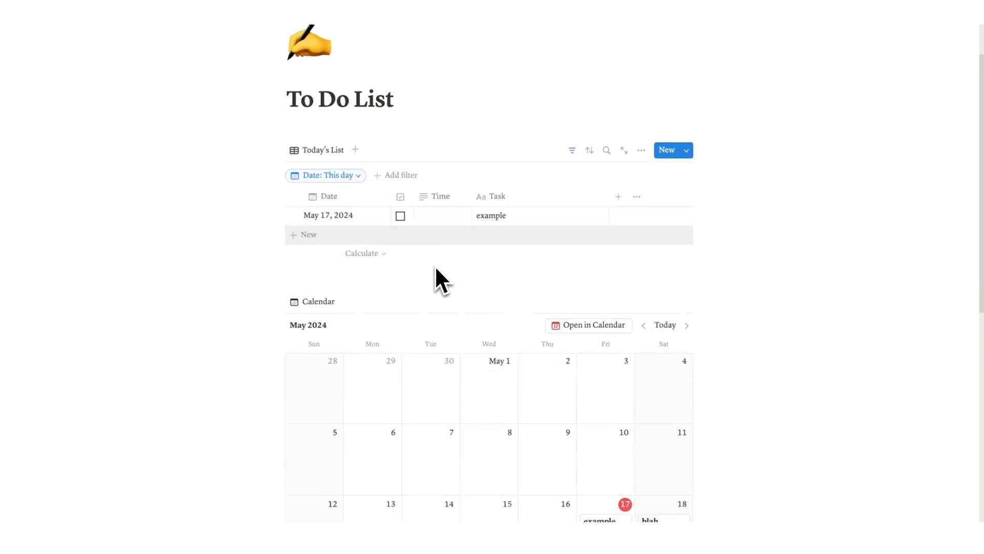
Give the example task a time of 9am and hide the Time column in Full To Do List.
{"action": "scroll", "scroll_direction": "down", "scroll_amount": 3}
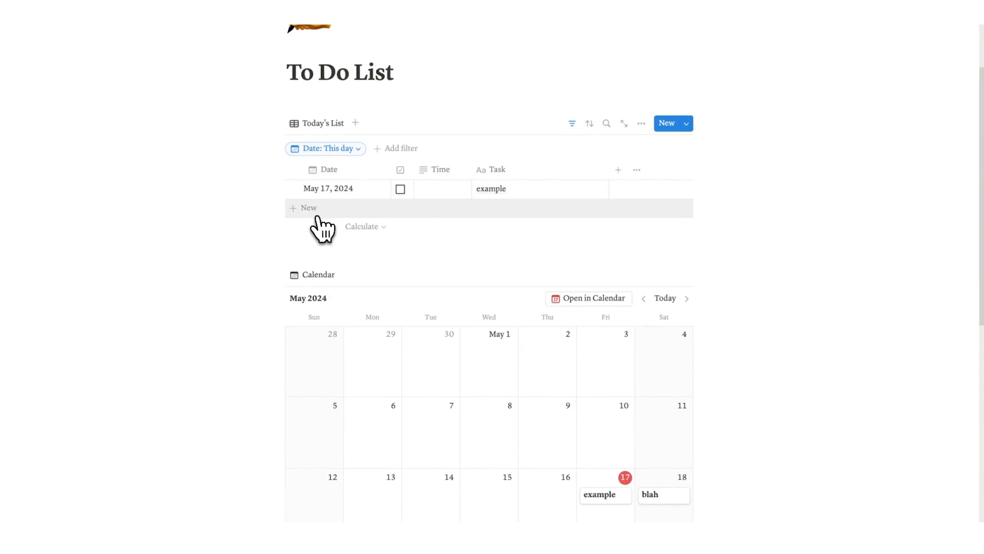
{"action": "left_click", "coordinate": [328, 188]}
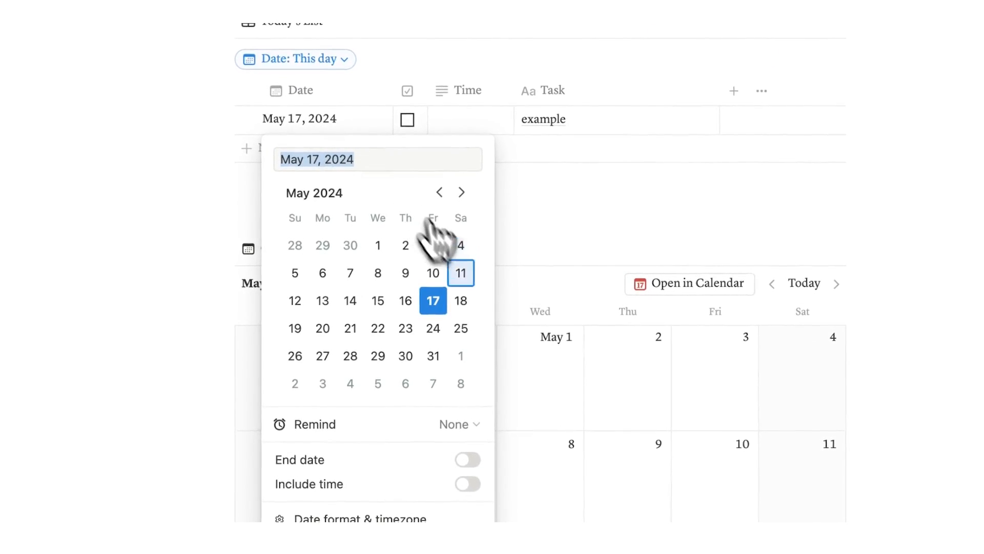
{"action": "left_click", "coordinate": [460, 300]}
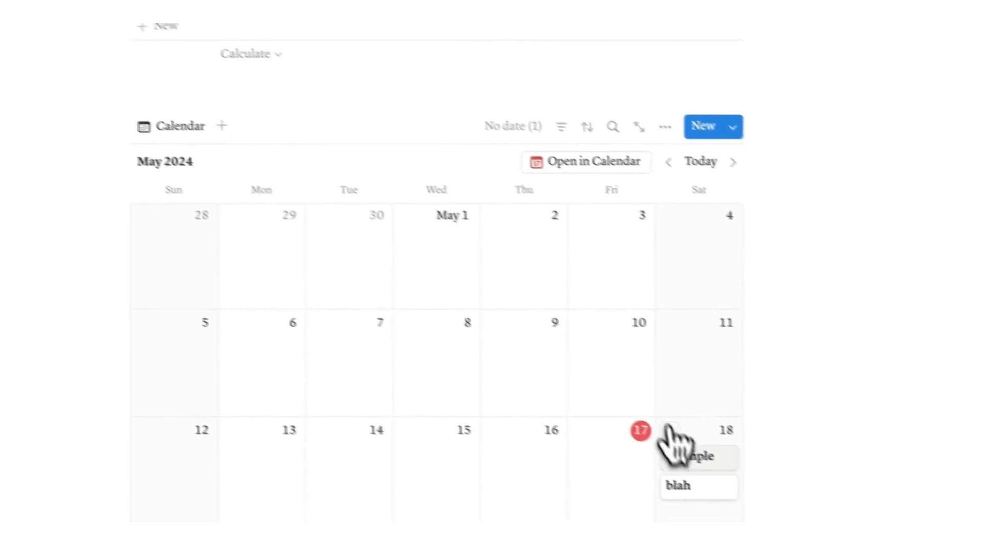
{"action": "left_click", "coordinate": [697, 457]}
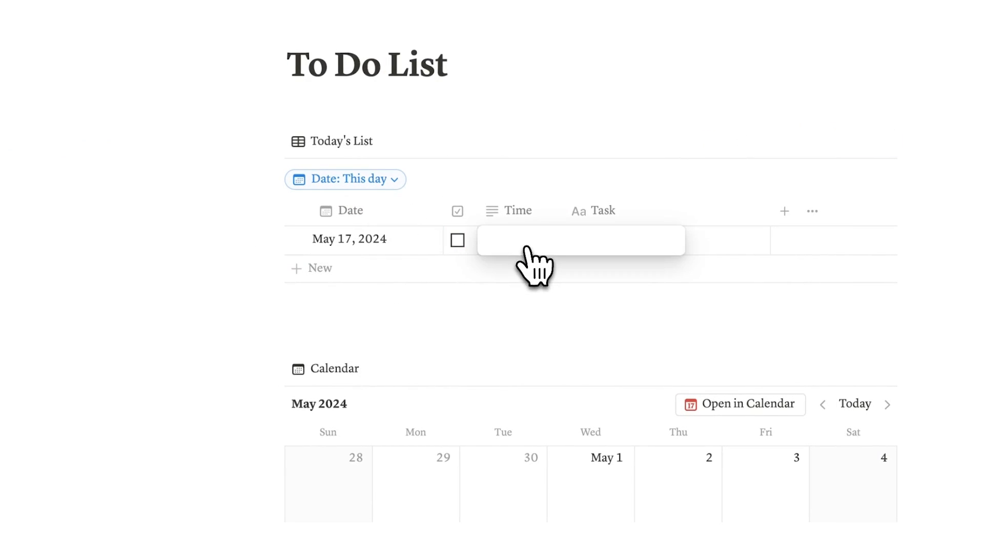
{"action": "type", "text": "9am"}
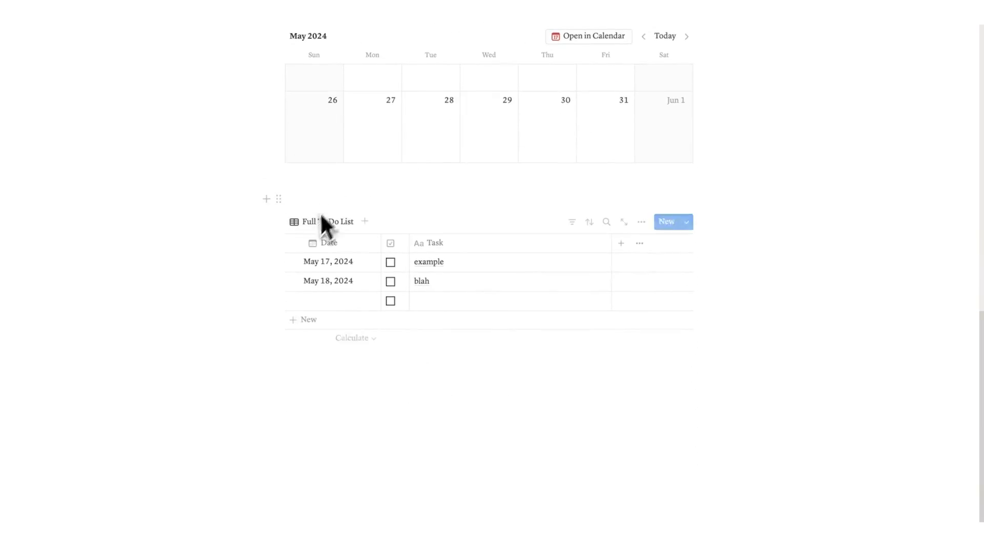
{"action": "mouse_move", "coordinate": [467, 308]}
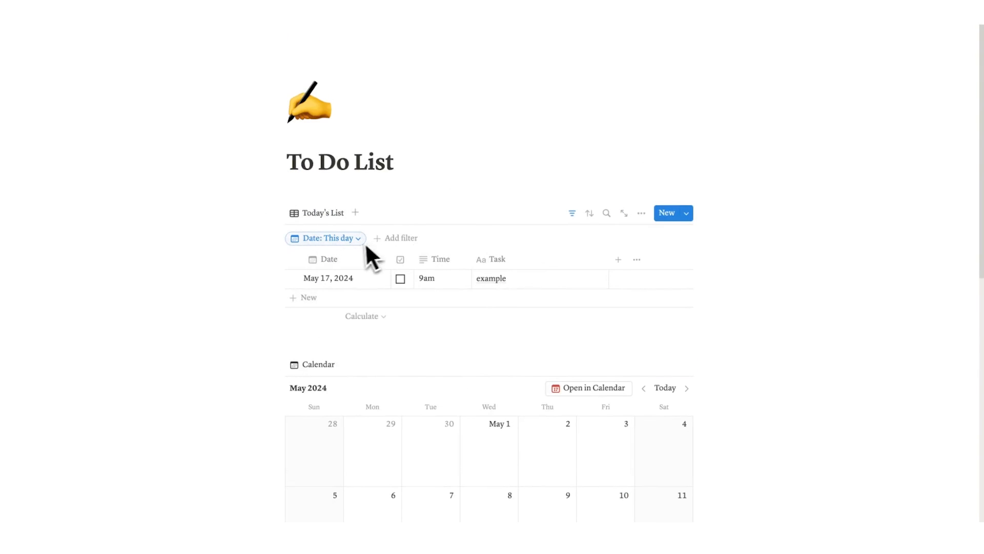
Show the checkbox property on calendar cards and check off the example task.
{"action": "scroll", "scroll_direction": "down", "scroll_amount": 3}
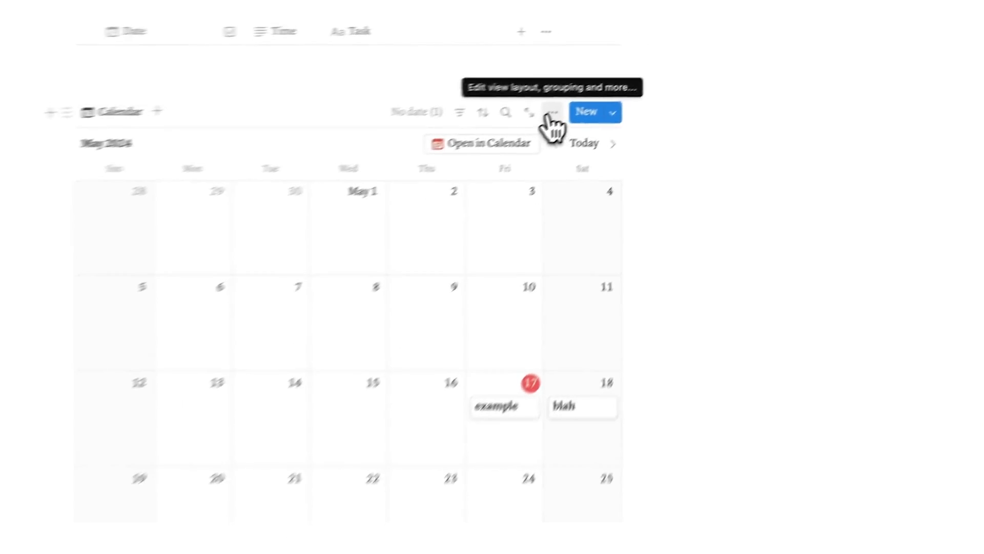
{"action": "left_click", "coordinate": [551, 112]}
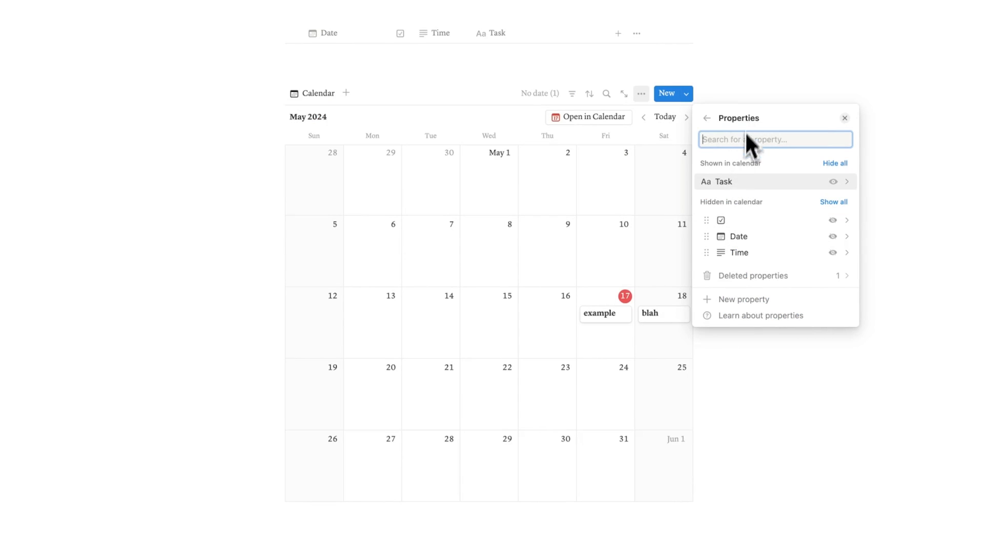
{"action": "mouse_move", "coordinate": [824, 234]}
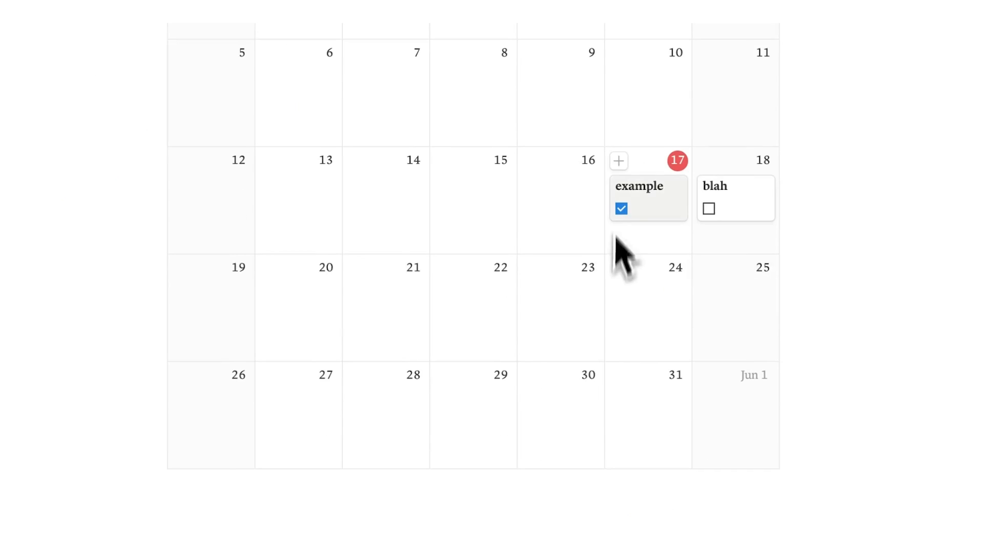
{"action": "scroll", "scroll_direction": "down", "scroll_amount": 3}
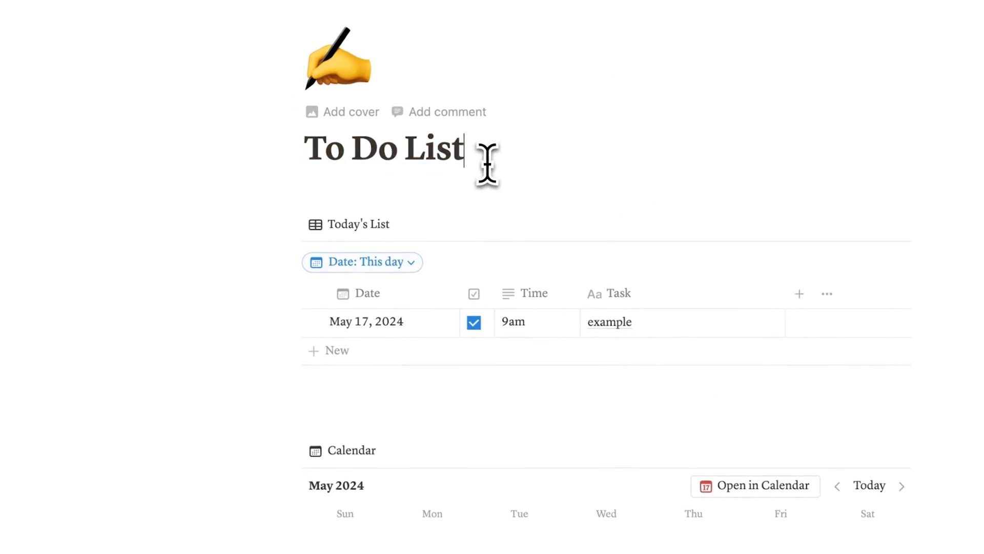
Filter the Full To Do List by its checkbox property set to Unchecked.
{"action": "scroll", "scroll_direction": "down", "scroll_amount": 3}
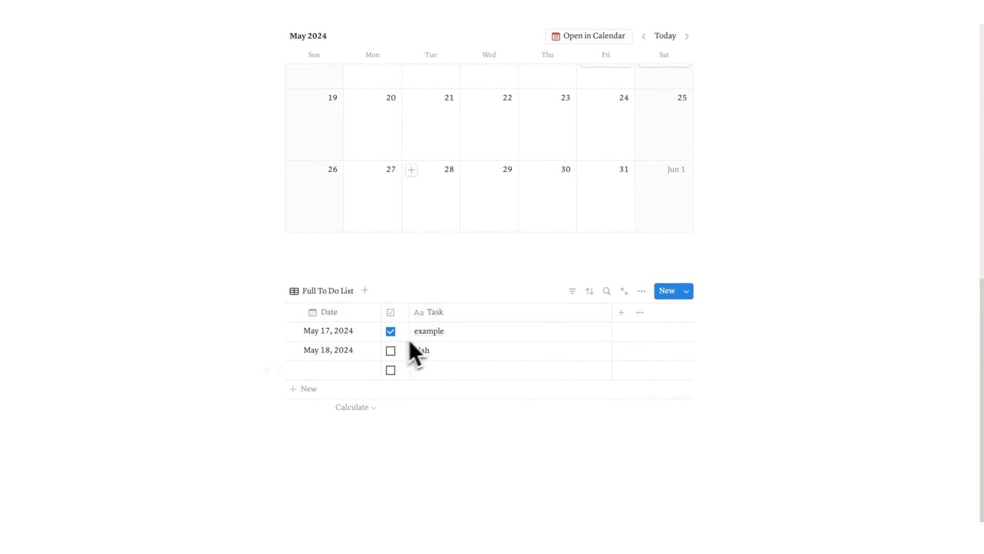
{"action": "mouse_move", "coordinate": [392, 355]}
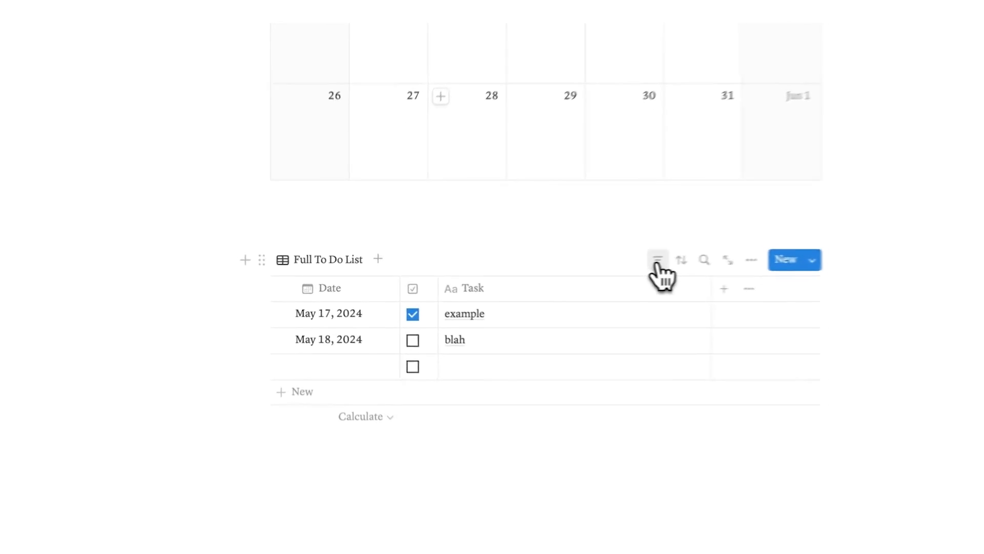
{"action": "left_click", "coordinate": [656, 259]}
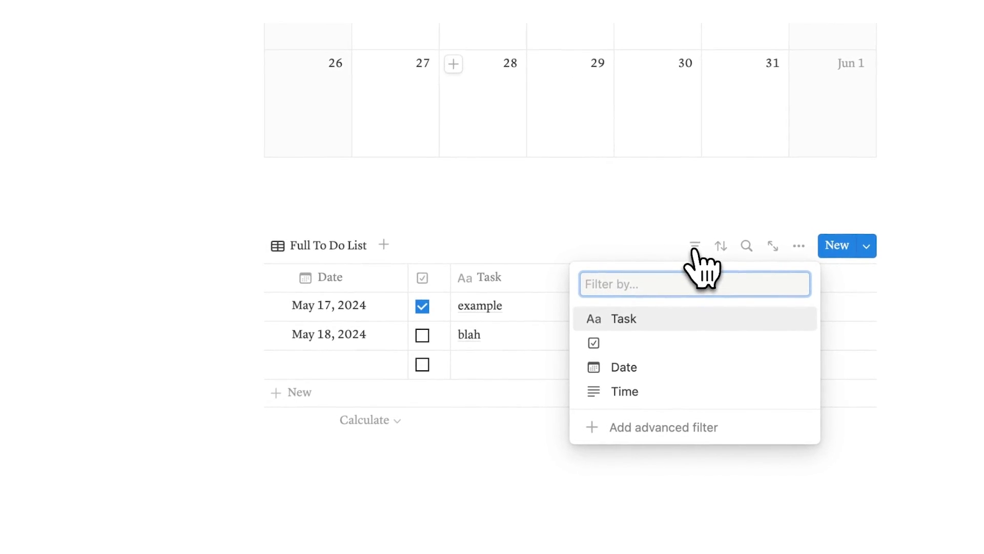
{"action": "left_click", "coordinate": [594, 343]}
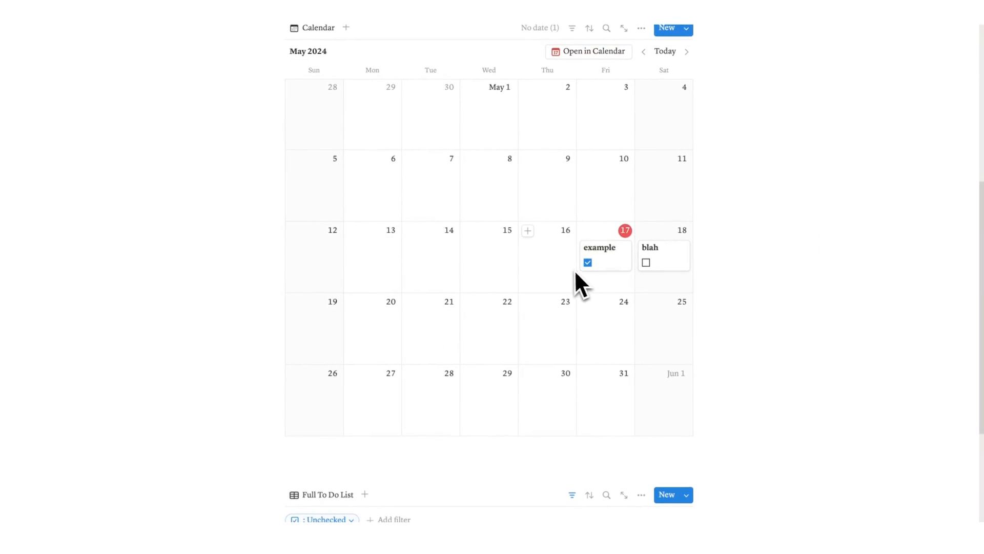
Navigate to the Headquarters page and scroll through its project board and Workspaces.
{"action": "scroll", "scroll_direction": "down", "scroll_amount": 3}
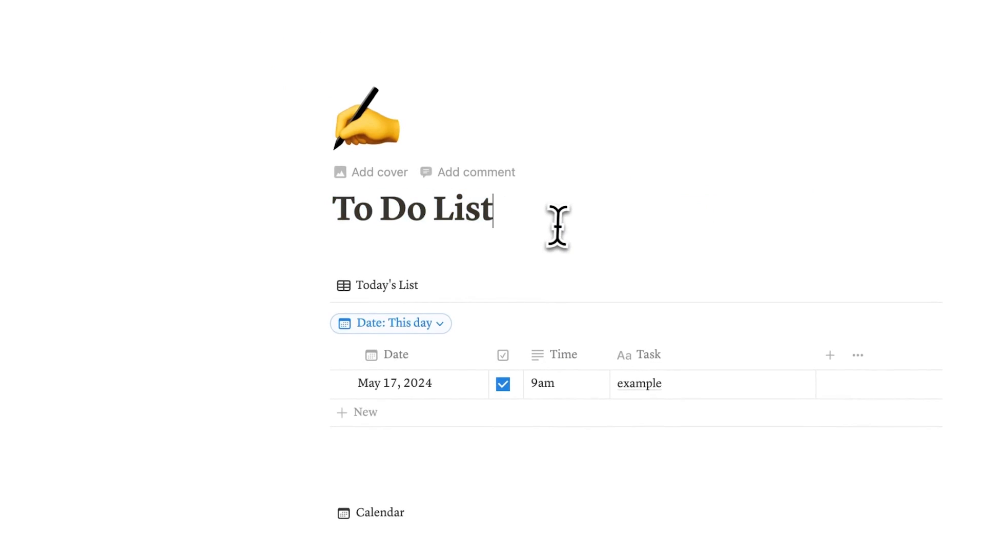
{"action": "type", "text": "/"}
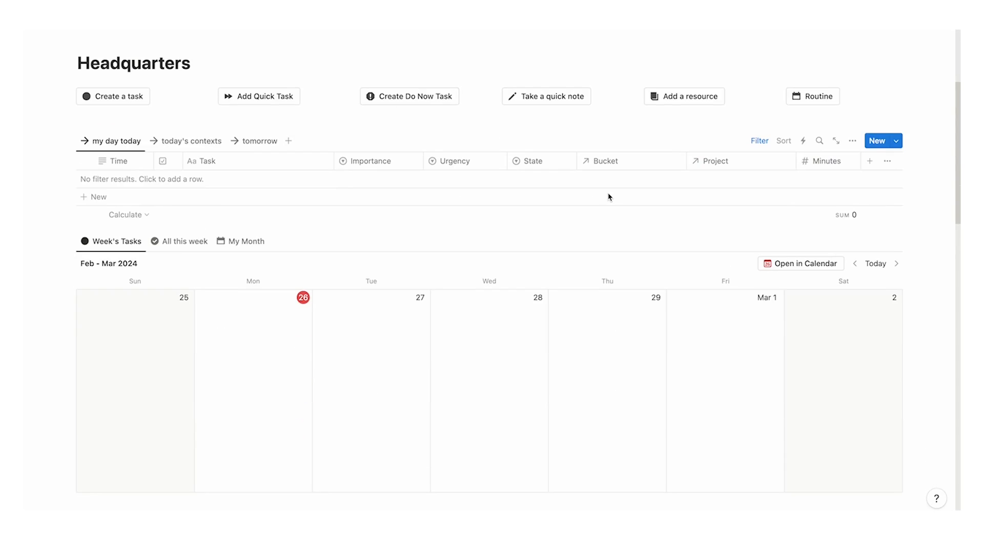
{"action": "scroll", "scroll_direction": "down", "scroll_amount": 3}
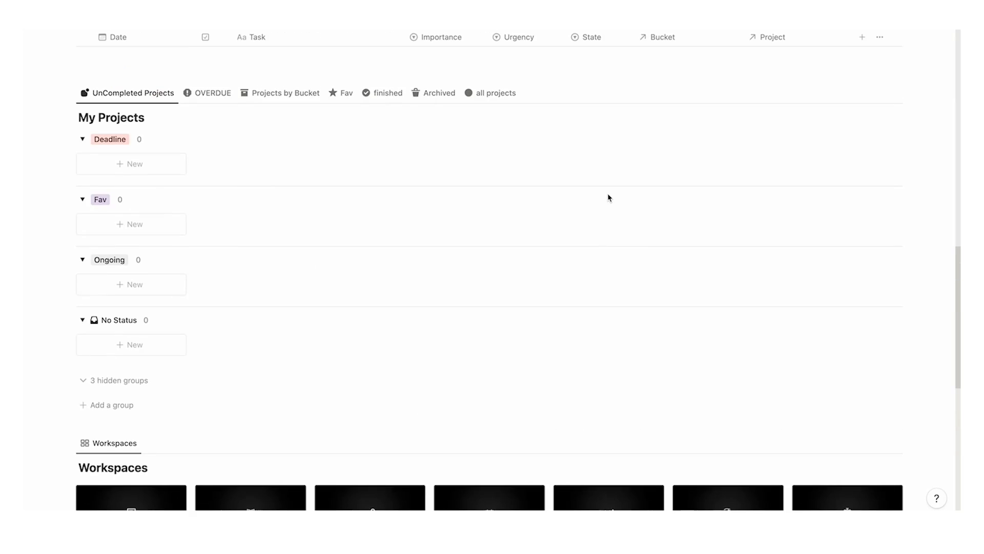